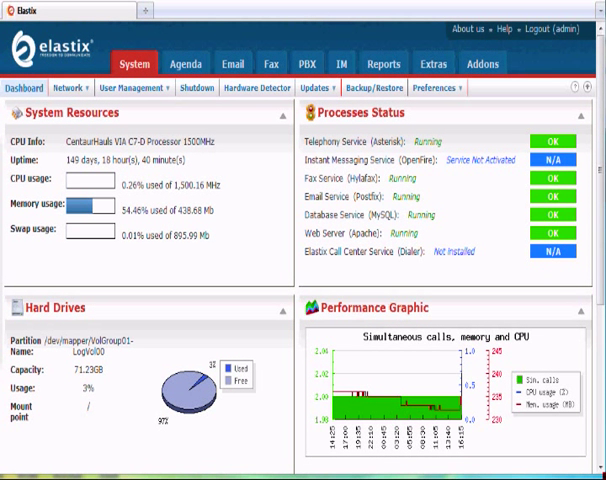
{"action": "mouse_move", "coordinate": [268, 144]}
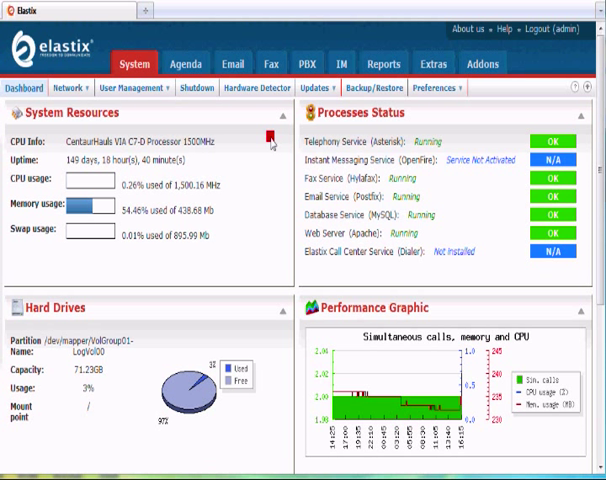
{"action": "mouse_move", "coordinate": [268, 122]}
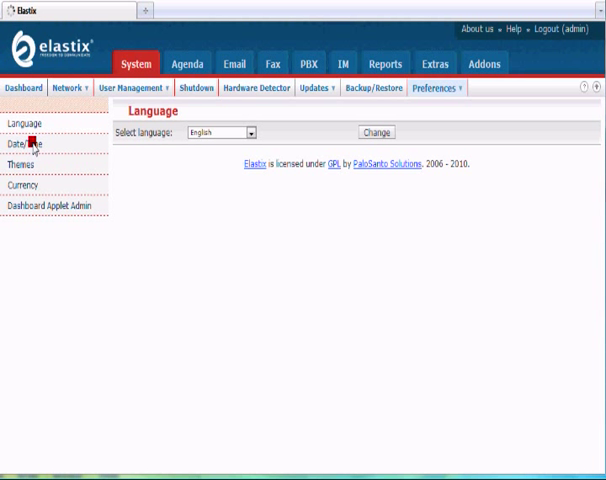
Step: Show the Date/Time preferences with the current date, time and America/Chicago timezone
{"action": "left_click", "coordinate": [24, 146]}
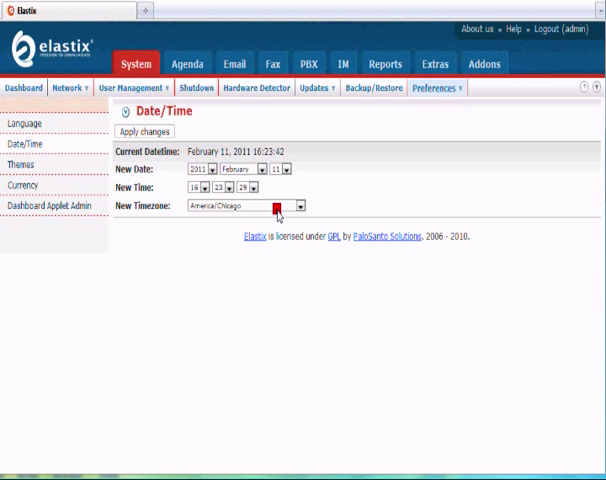
{"action": "mouse_move", "coordinate": [196, 108]}
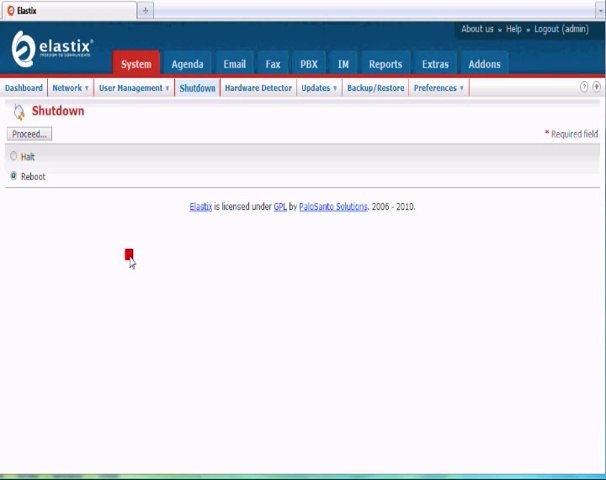
{"action": "mouse_move", "coordinate": [336, 140]}
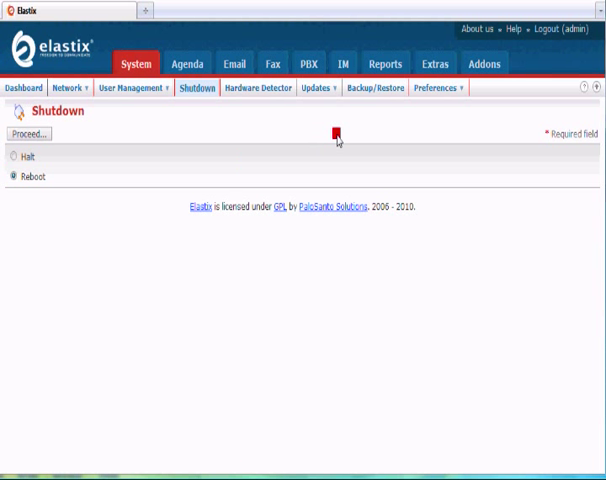
Step: Return from Shutdown to Preferences > Date/Time, showing time 18:24 and America/Chicago
{"action": "left_click", "coordinate": [452, 88]}
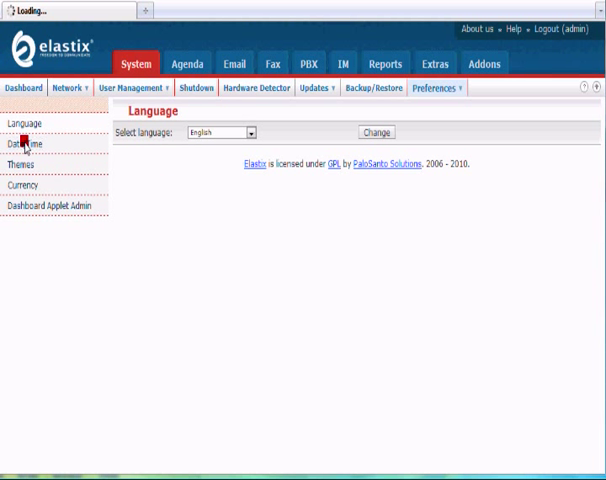
{"action": "left_click", "coordinate": [24, 136]}
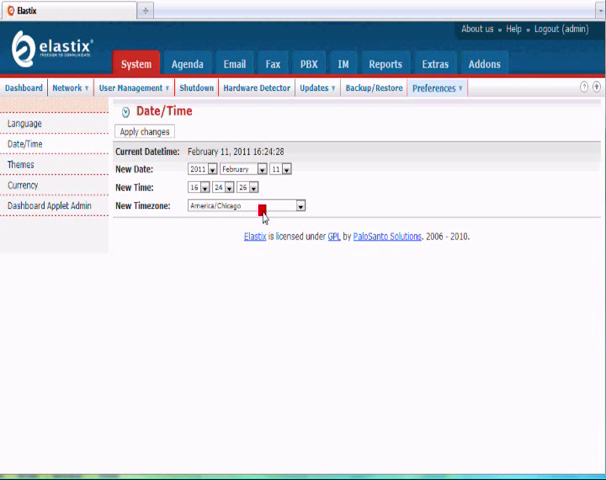